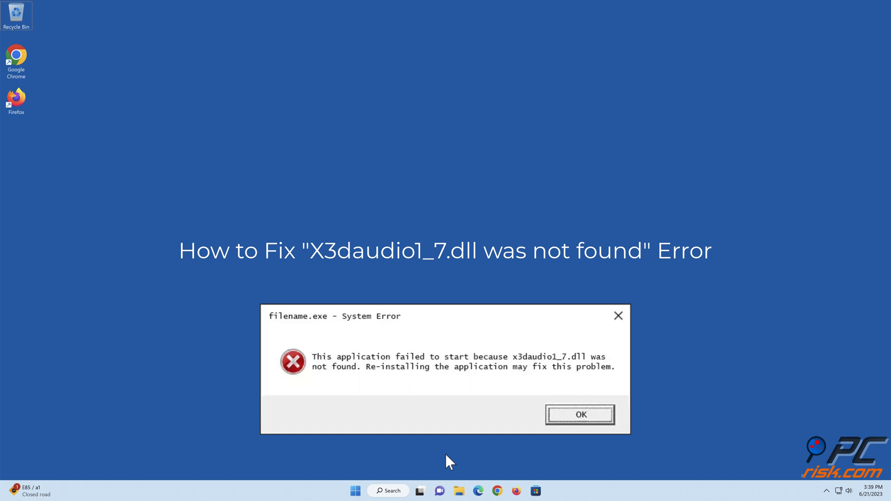
Download dxwebsetup.exe from Microsoft's DirectX End-User Runtime page (details.aspx?id=35) in Edge
click(580, 415)
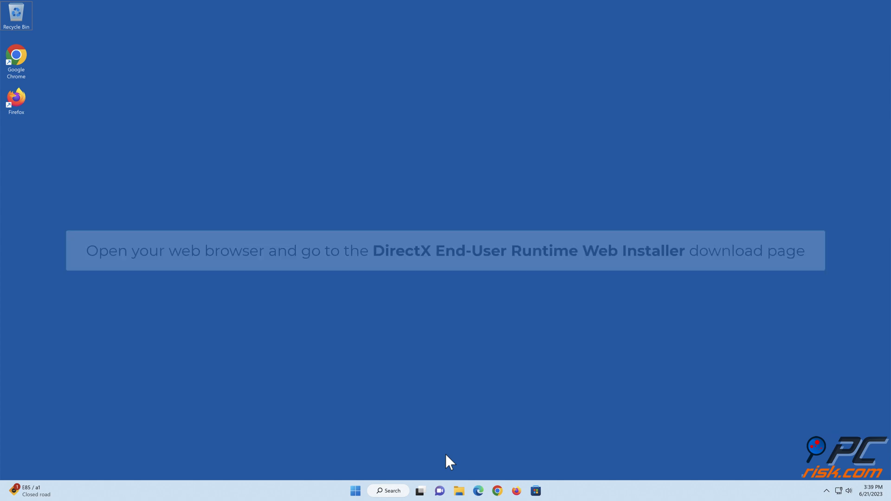
click(479, 491)
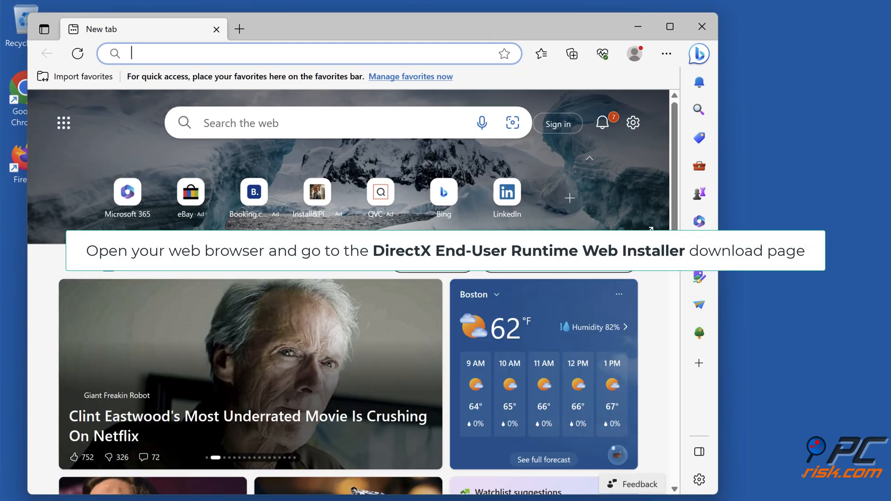
text(https://www.microsoft.com/en-us/download/details.aspx?id=35)
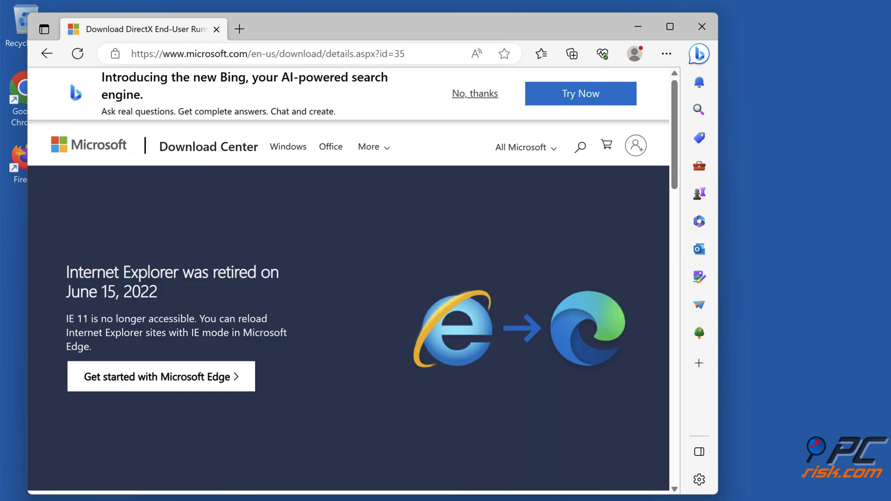
scroll(down, 3)
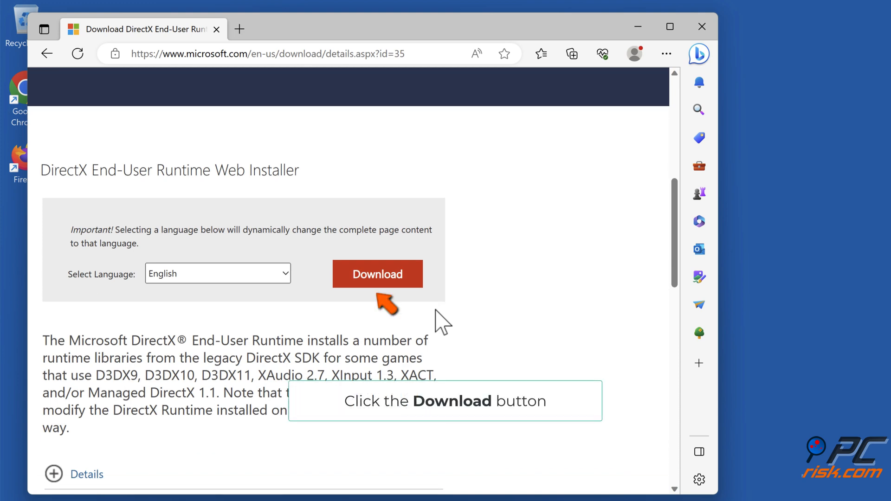
click(378, 273)
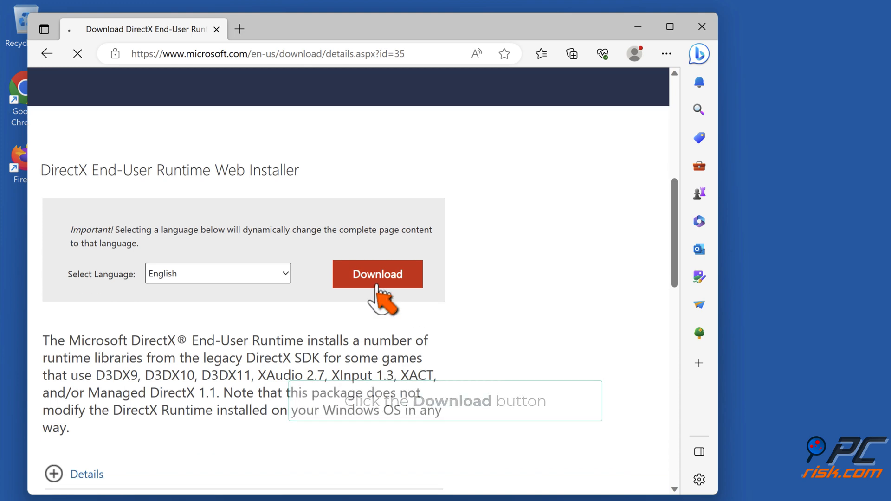
click(377, 274)
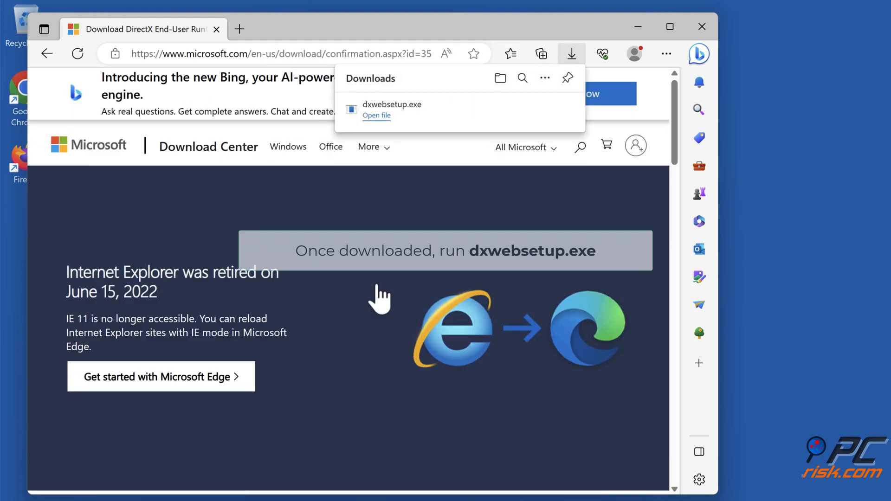
mouse_move(378, 130)
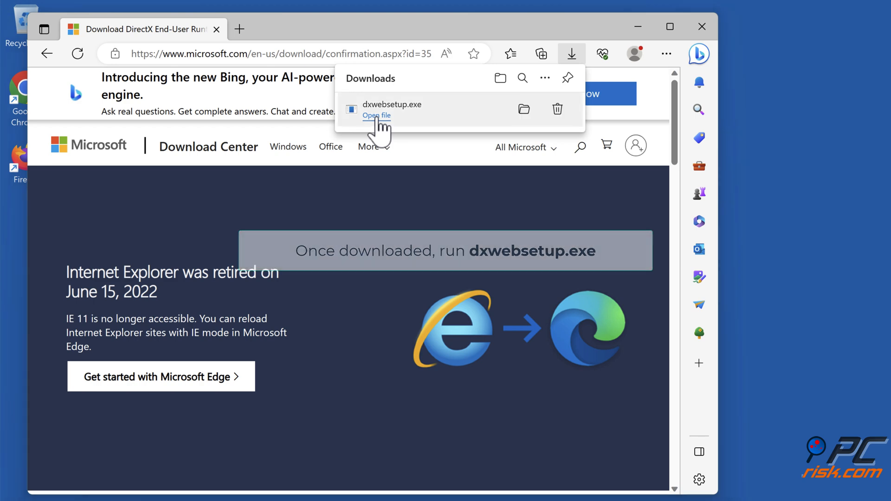
Run the downloaded dxwebsetup.exe and accept the DirectX licence agreement
click(376, 116)
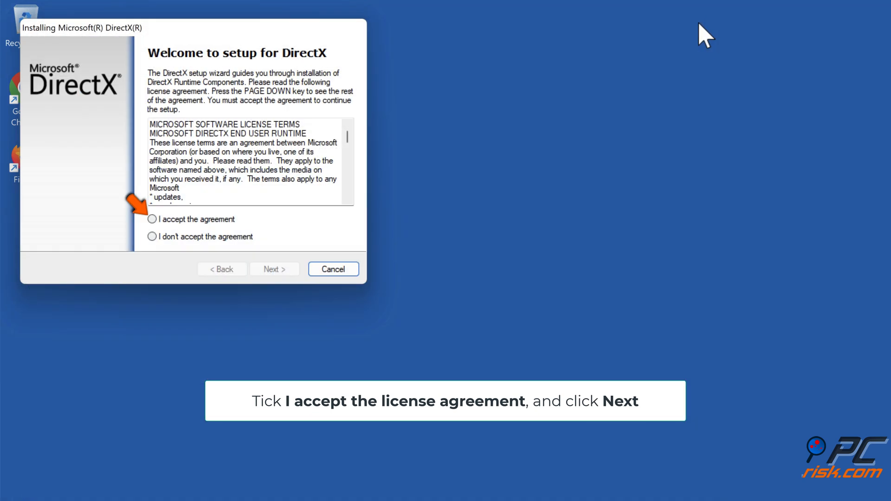
mouse_move(190, 238)
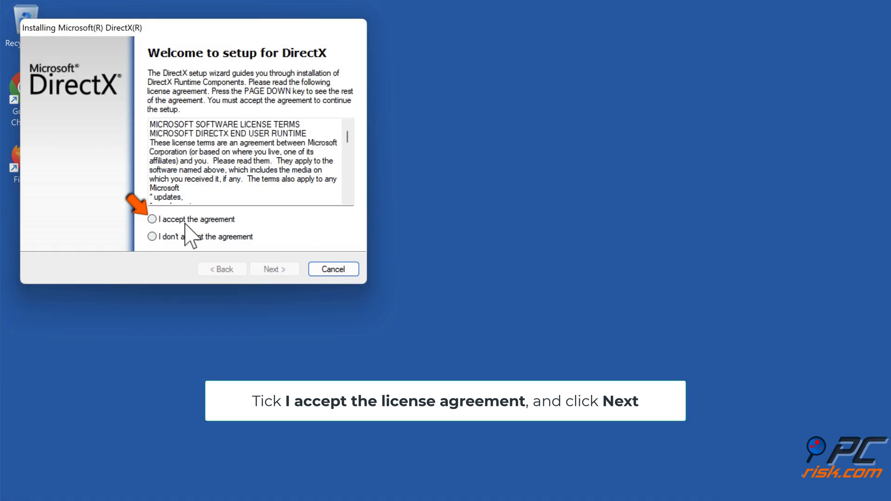
click(151, 220)
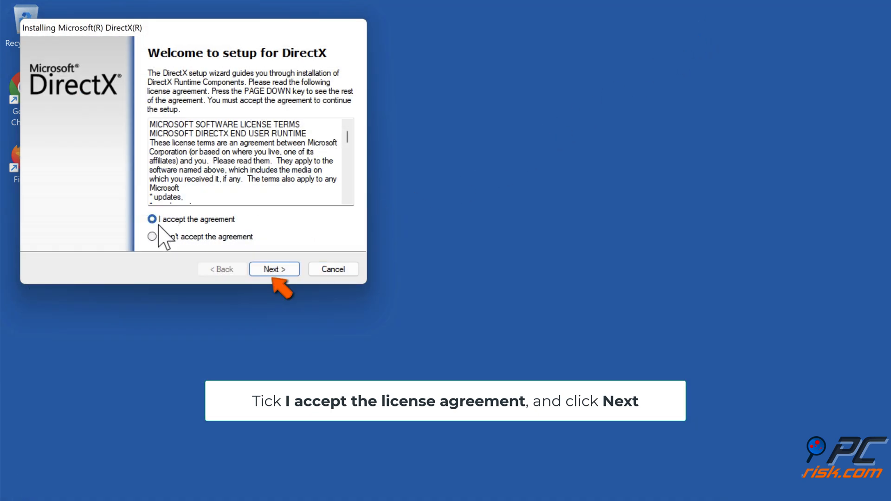
click(274, 269)
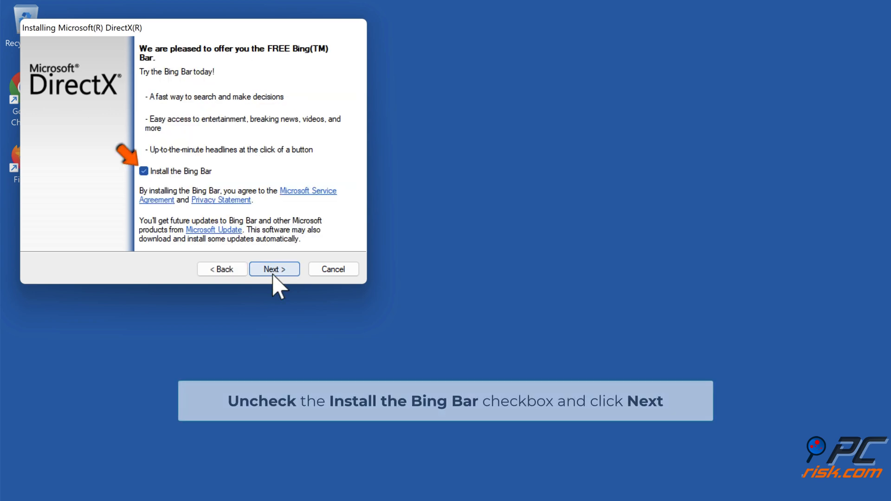
mouse_move(149, 185)
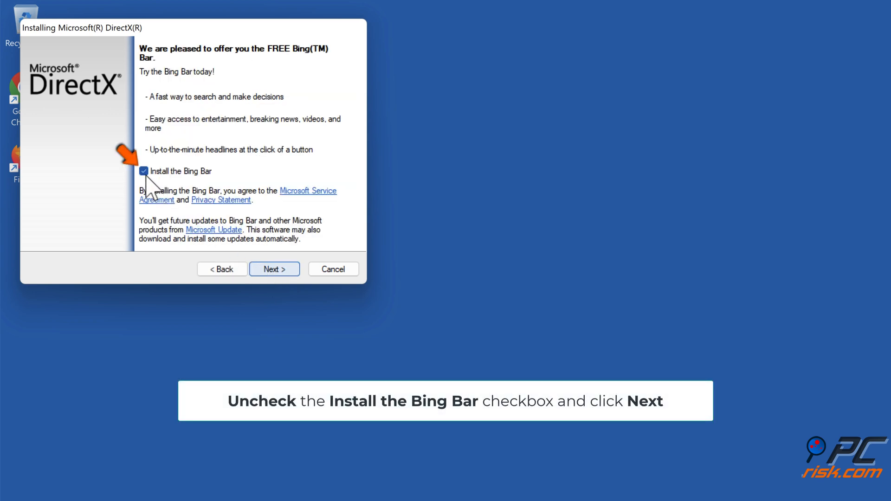
Decline the Bing Bar and install the DirectX runtime components to Installation Complete
click(144, 171)
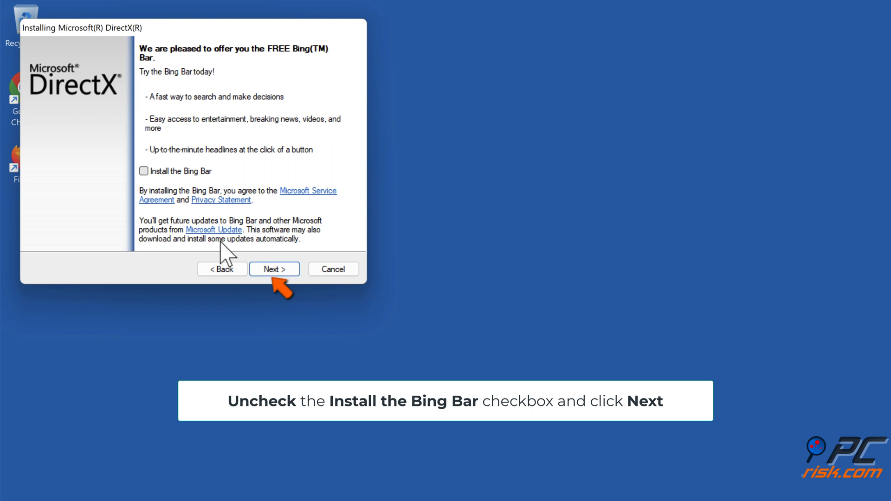
click(274, 269)
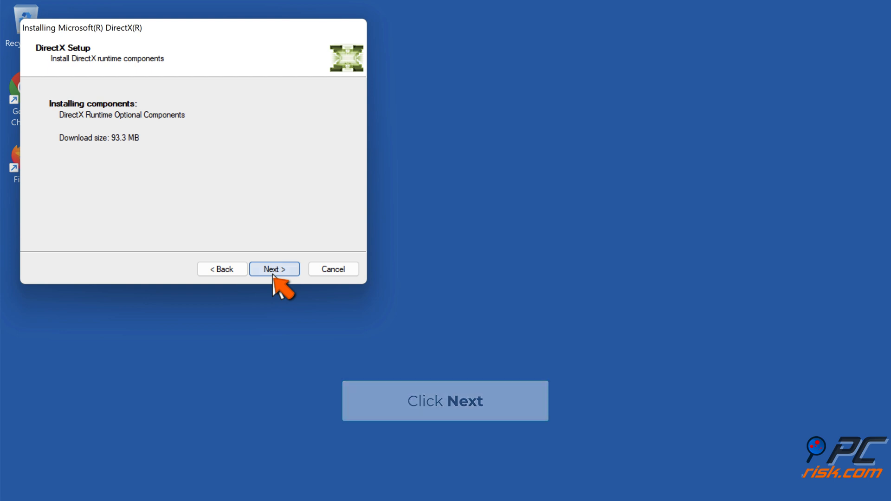
click(274, 269)
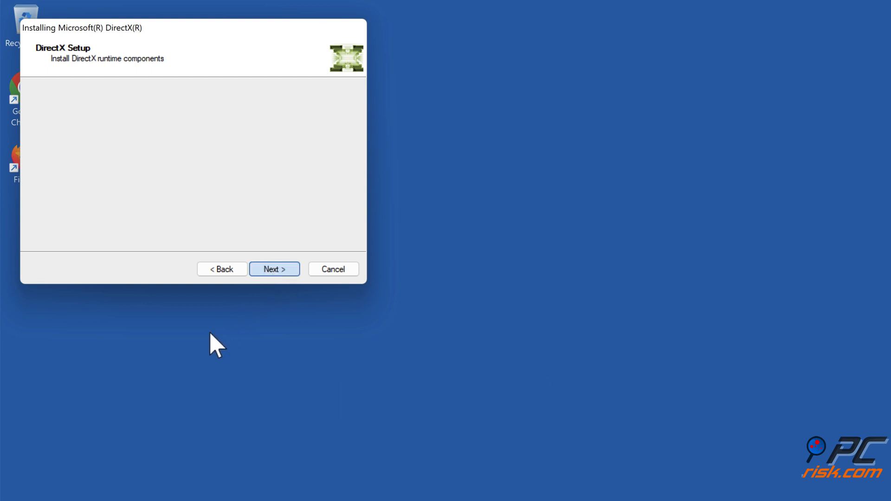
click(273, 269)
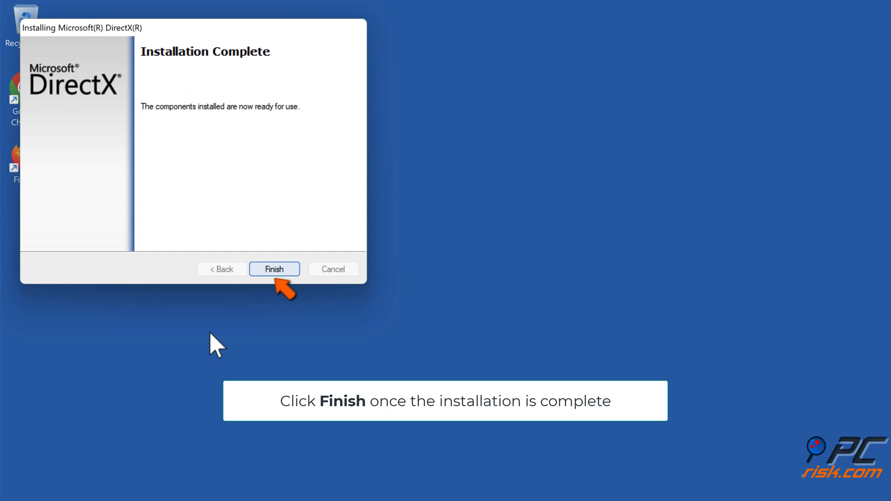
mouse_move(243, 317)
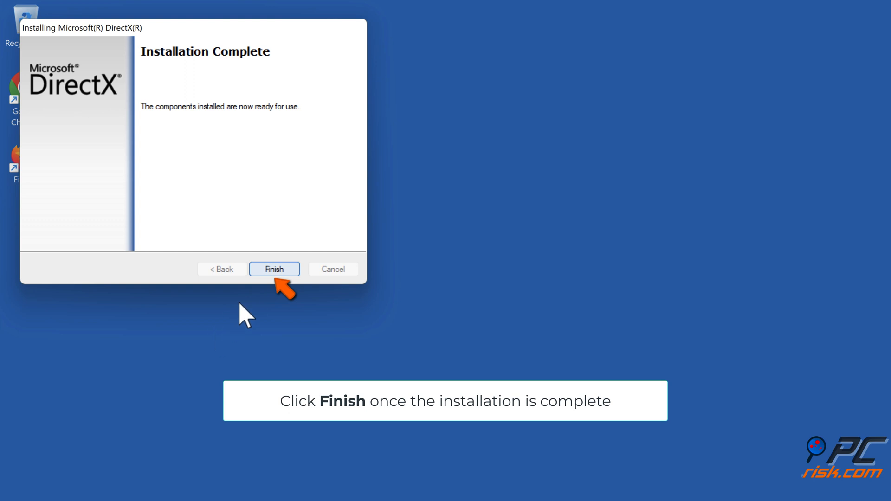
Finish and close the completed DirectX Setup, leaving a clear desktop
click(274, 269)
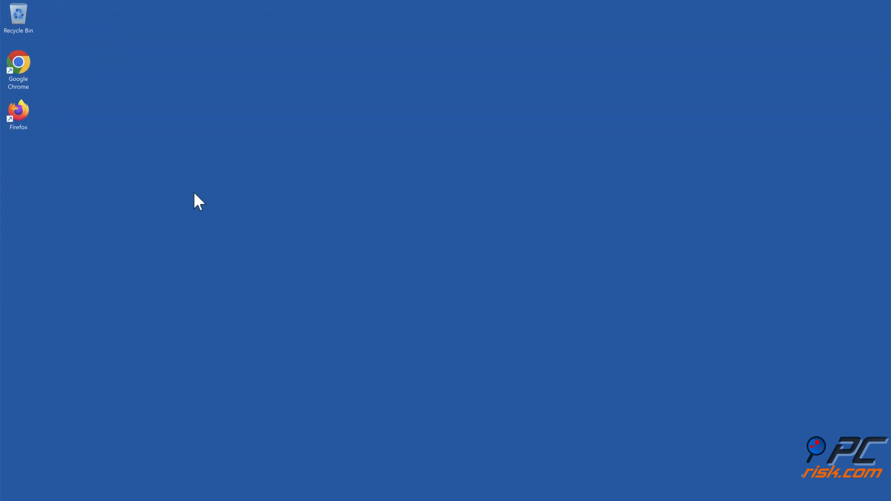
mouse_move(450, 466)
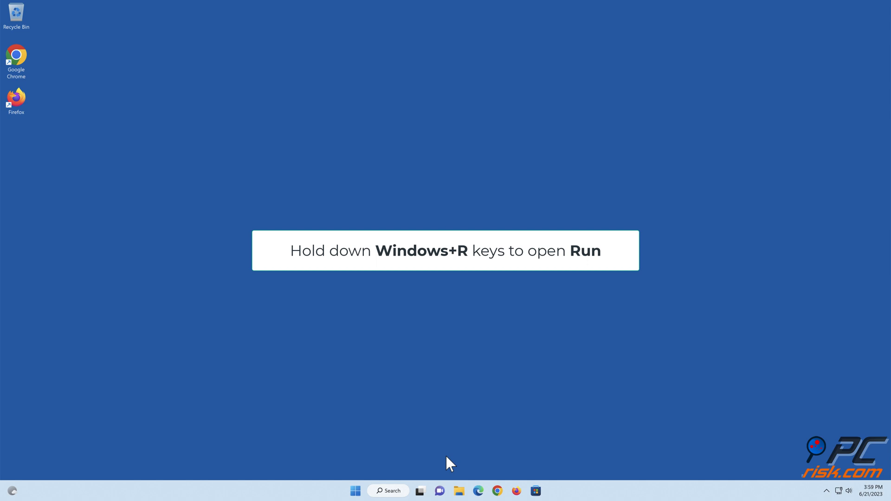
Launch cmd from the Run dialog as administrator with Ctrl+Shift+Enter
key(win+r)
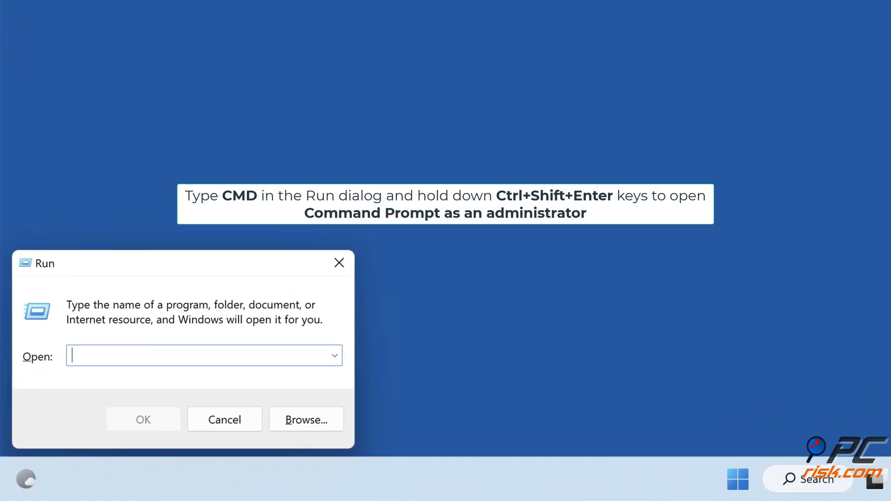
text(cmd)
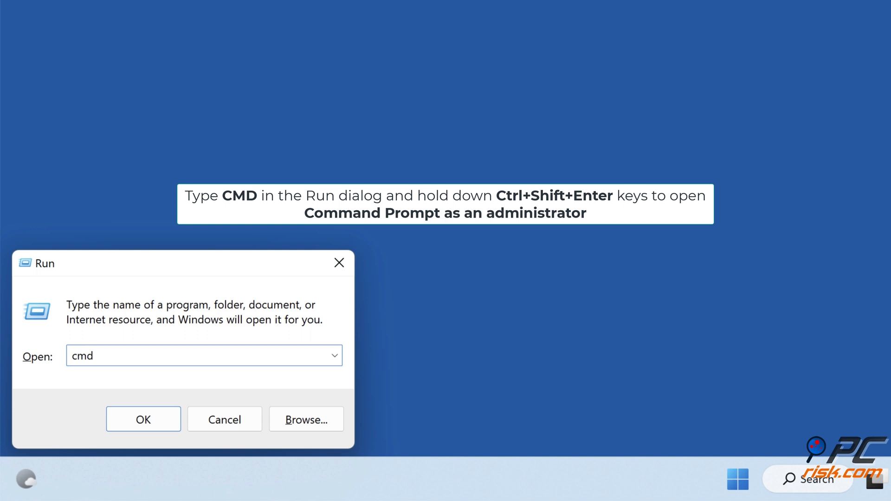
click(204, 356)
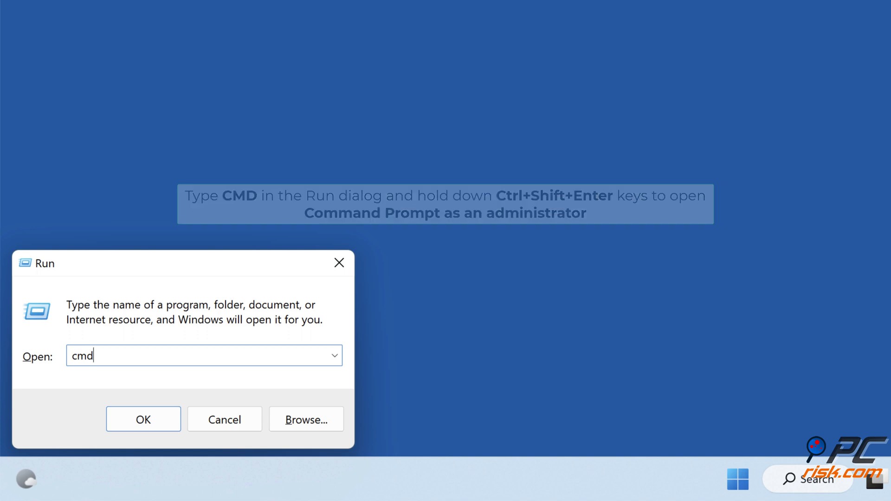
key(ctrl+shift+enter)
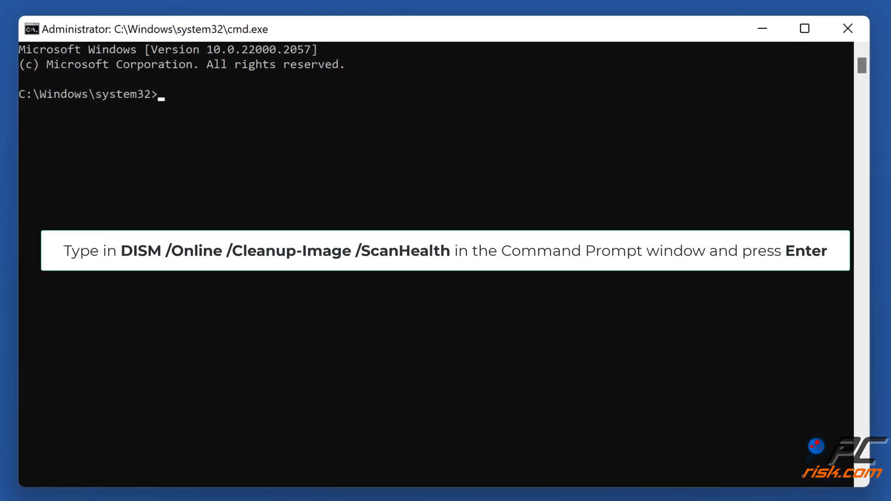
Run 'dism /online /cleanup-image /scanhealth', which reports no component store corruption
text(dism /online /clea)
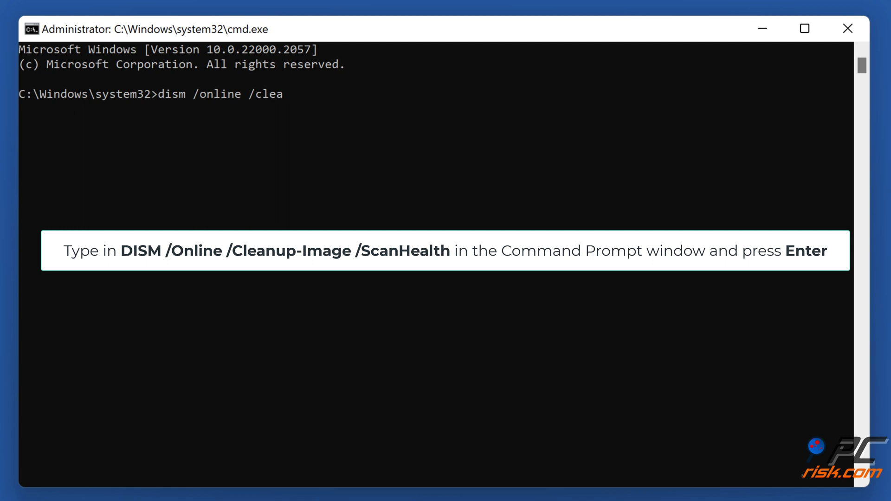
text(nup-image /scan)
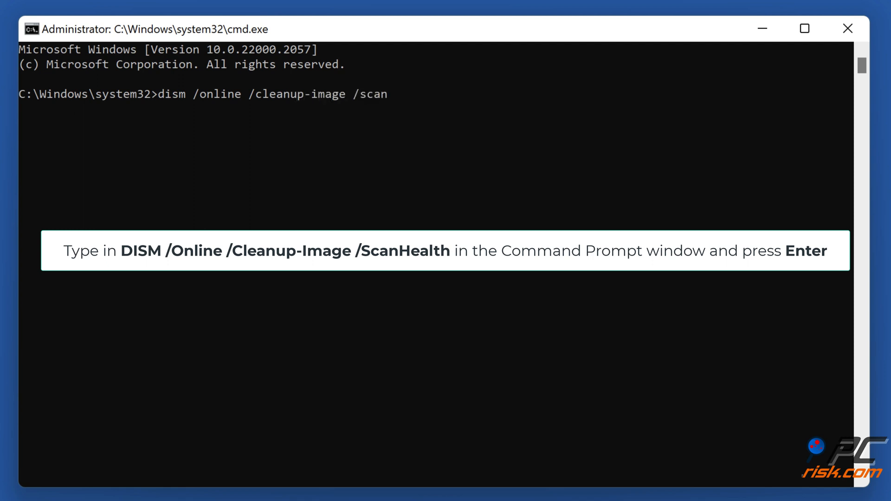
text(health)
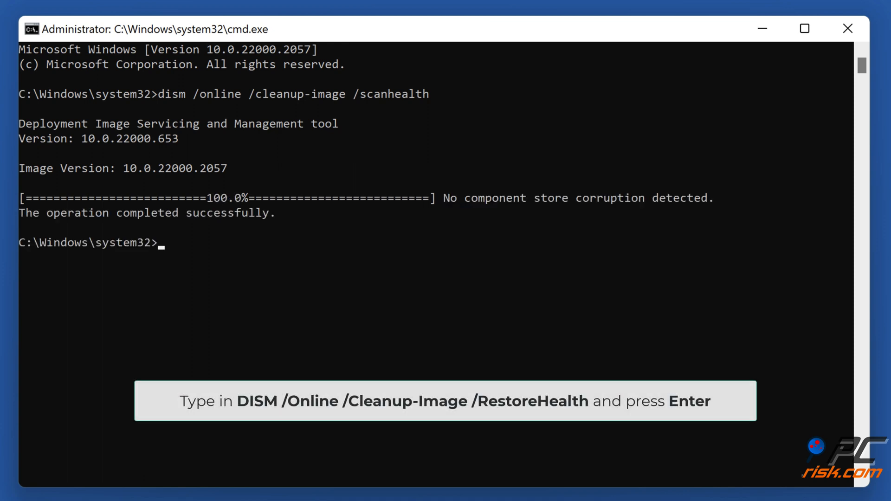
Run 'dism /online /cleanup-image /restorehealth' until the restore operation completes successfully
text(dism /onli)
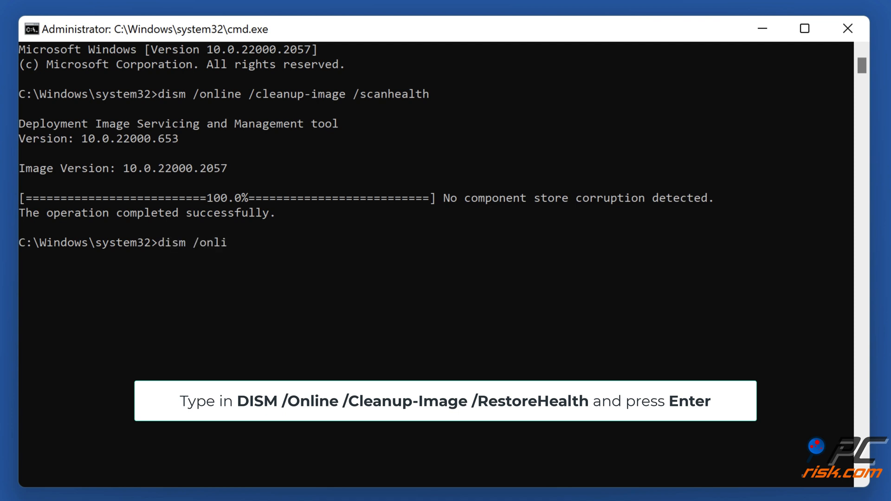
text(ne /cleanup-image /restorehealth)
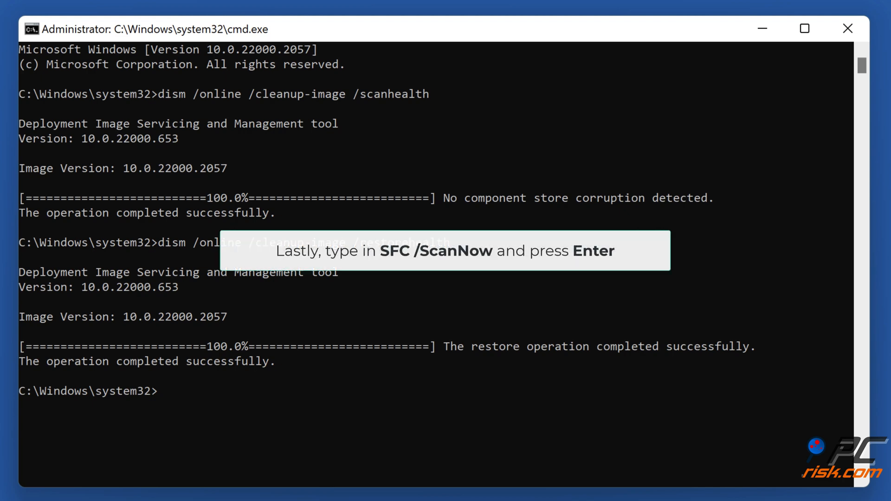
Run 'sfc /scannow' to 100% verification with no integrity violations found
text(sfc /sca)
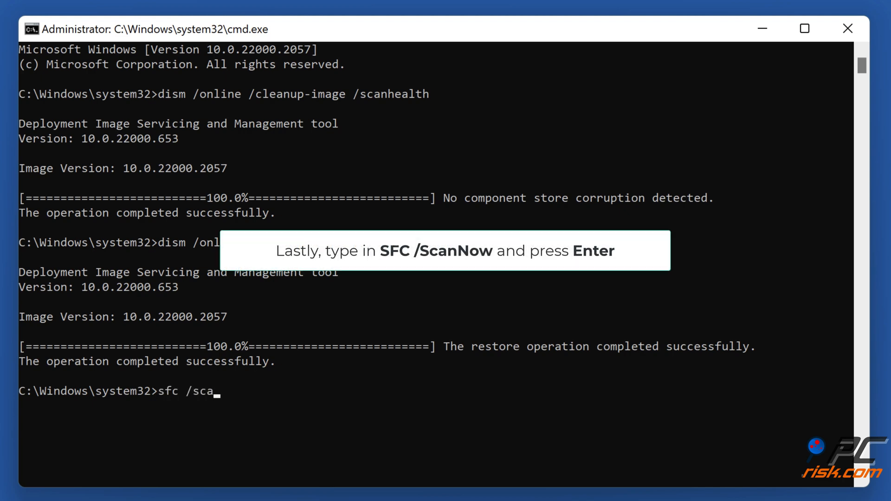
text(nnow)
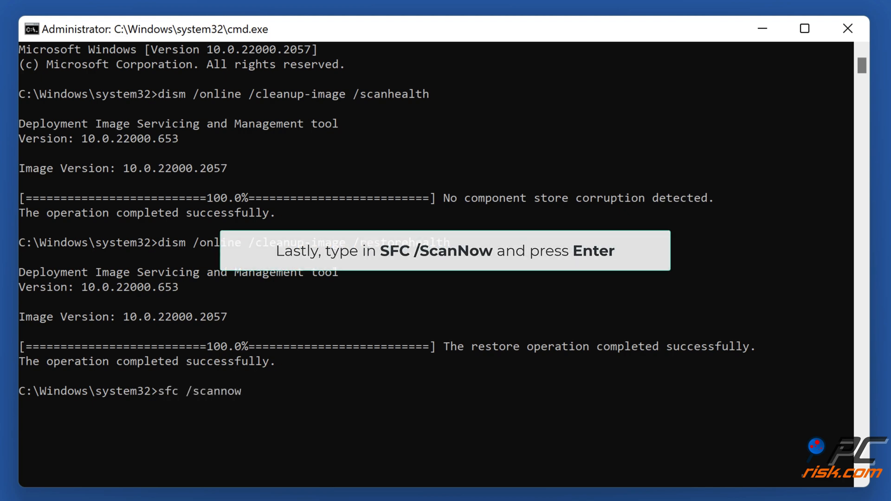
key(Return)
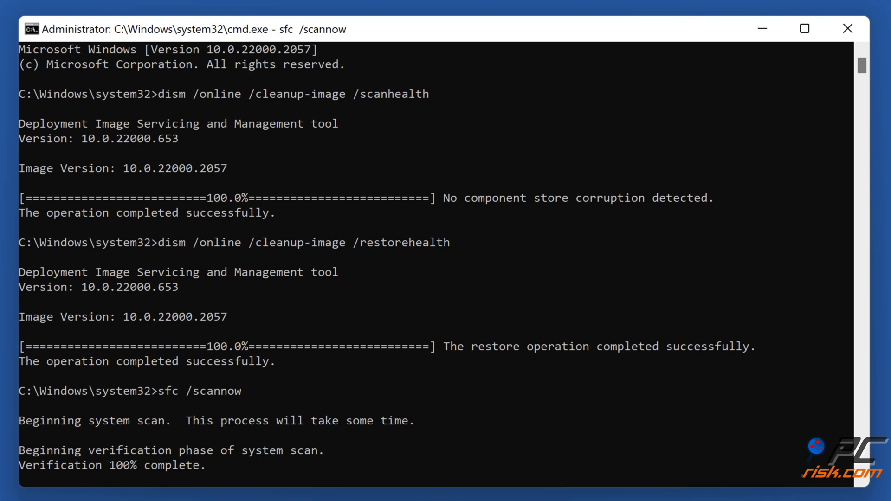
click(803, 28)
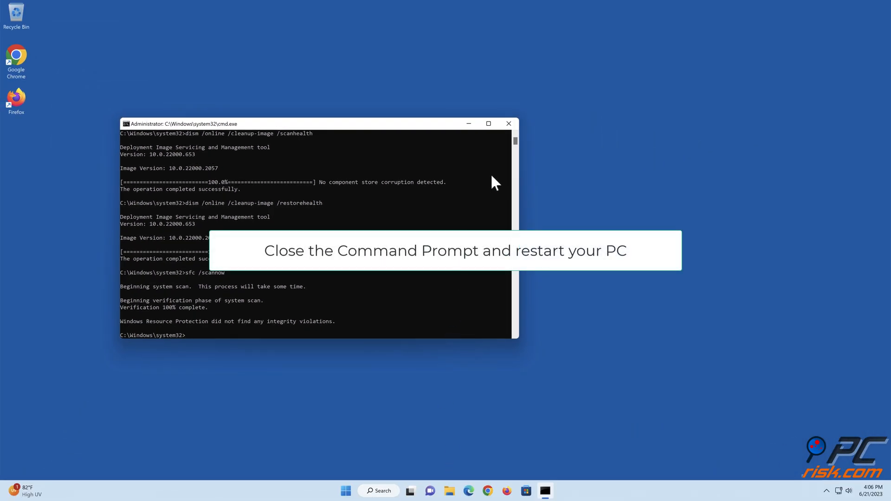
Close Command Prompt and restart Windows from the Start menu power options
click(508, 124)
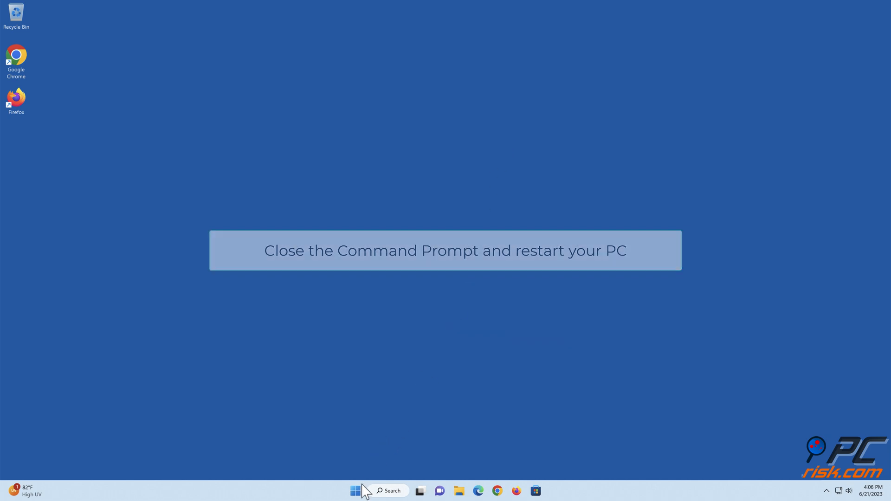
click(355, 490)
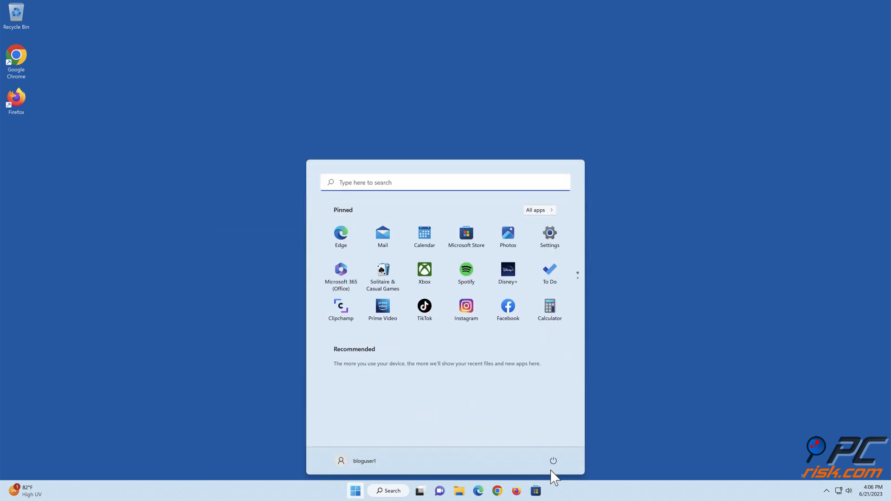
click(552, 460)
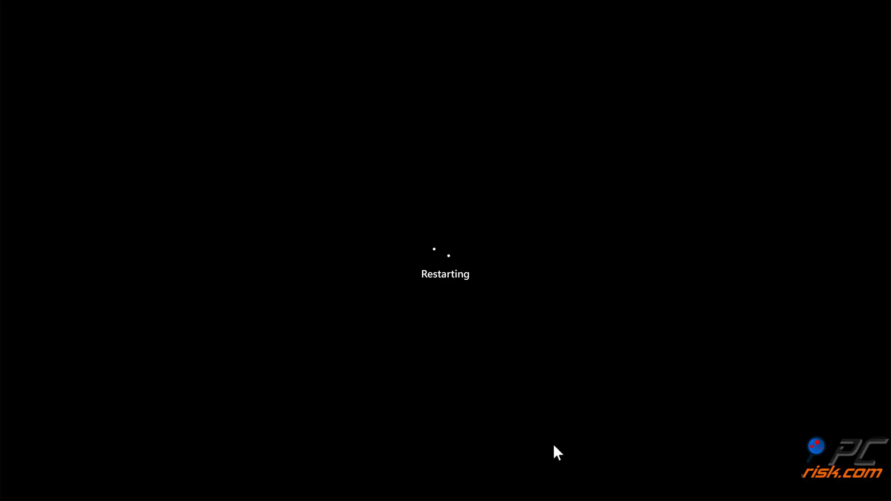
mouse_move(443, 468)
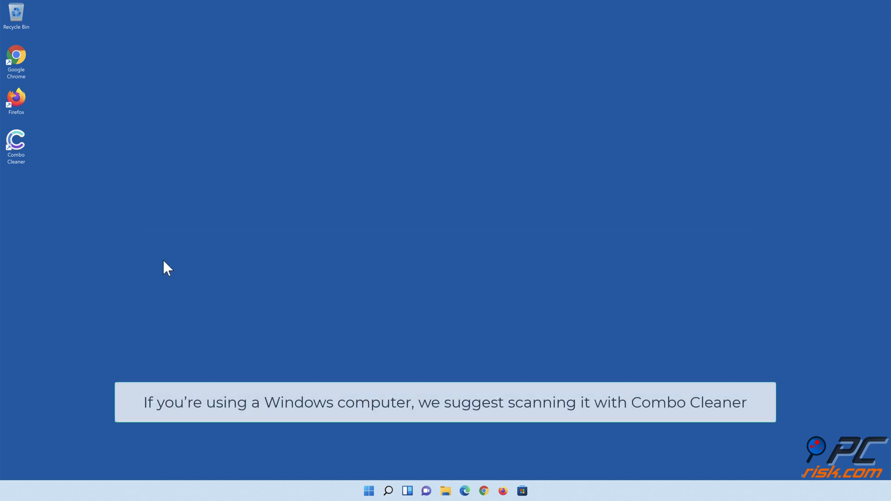
Quick-scan with Combo Cleaner, quarantine the 323 detected threats, and dismiss the summary
double_click(15, 144)
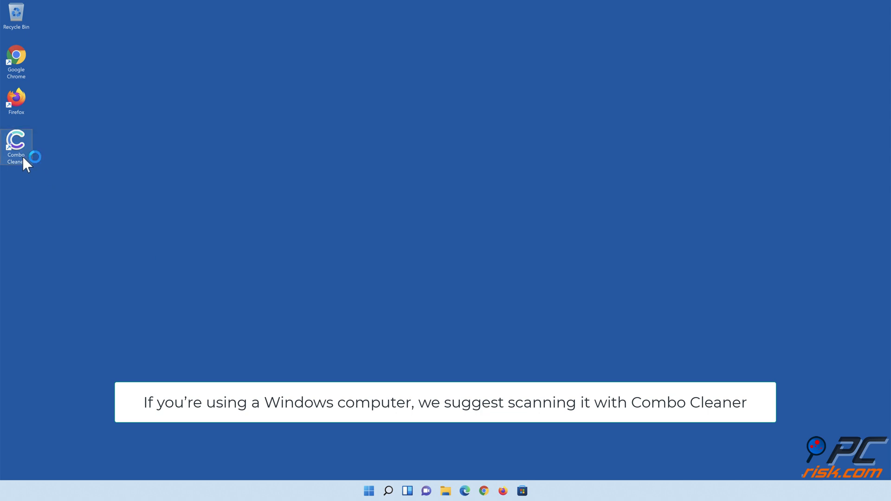
double_click(16, 142)
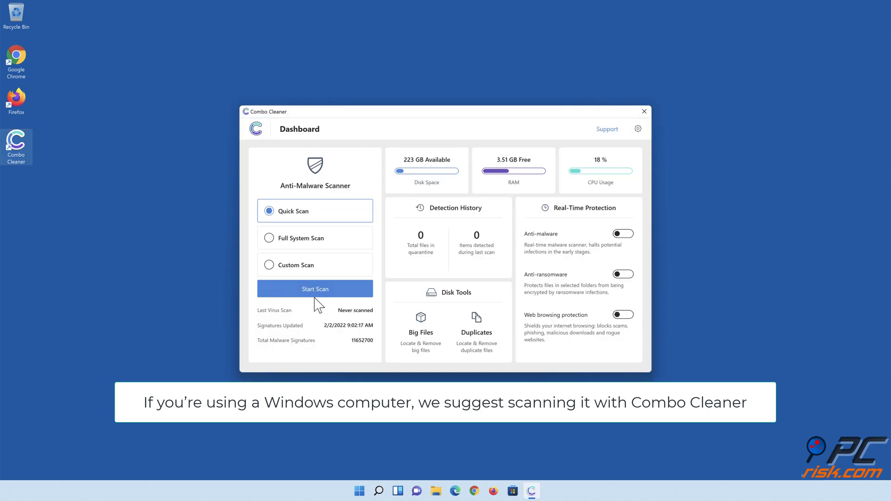
click(314, 289)
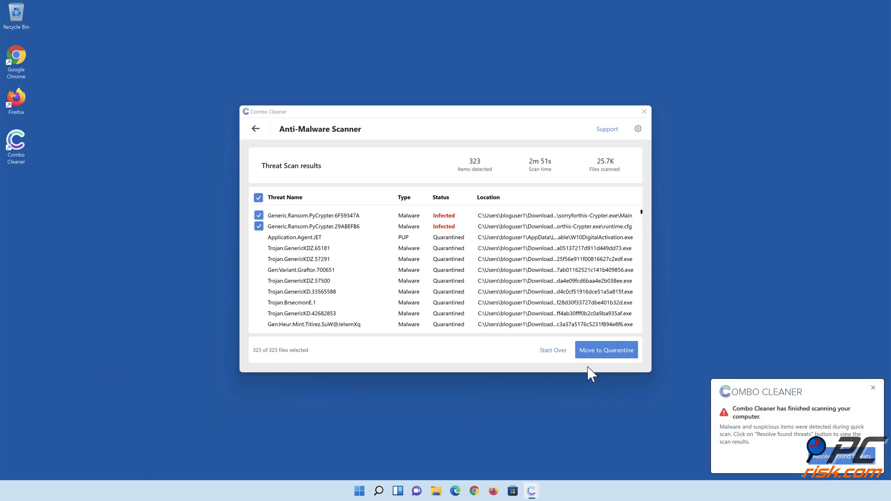
click(605, 350)
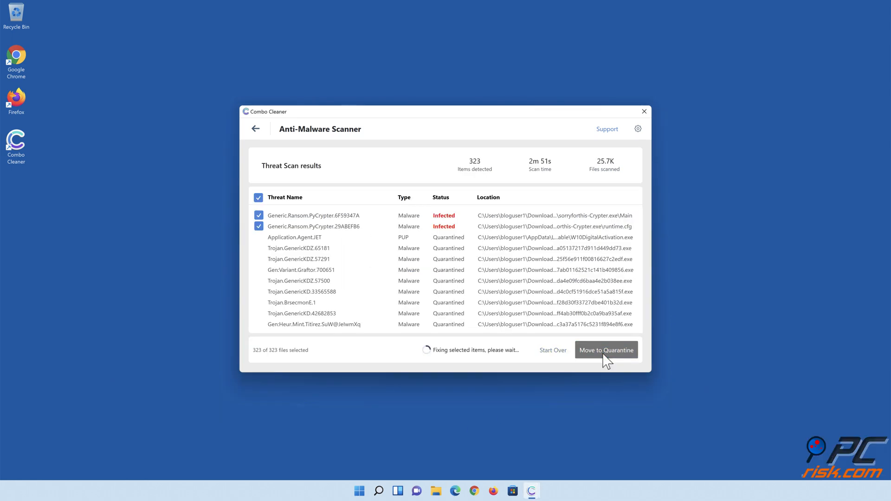
click(606, 349)
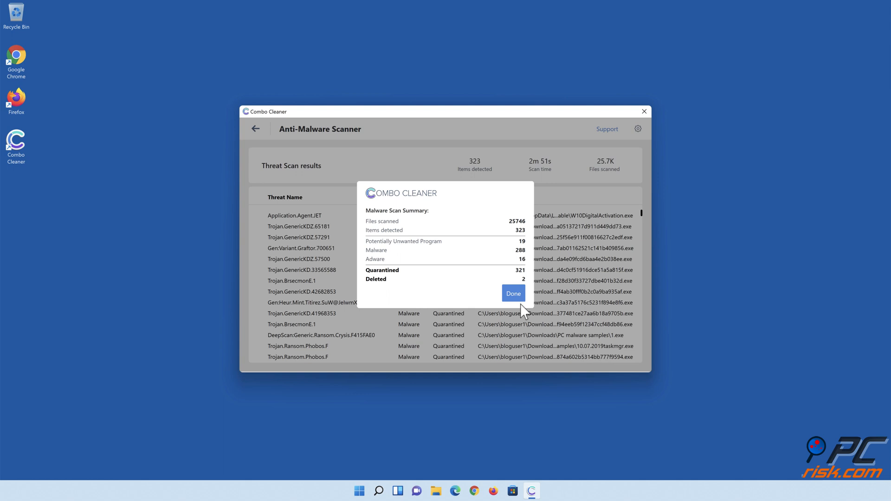
click(512, 293)
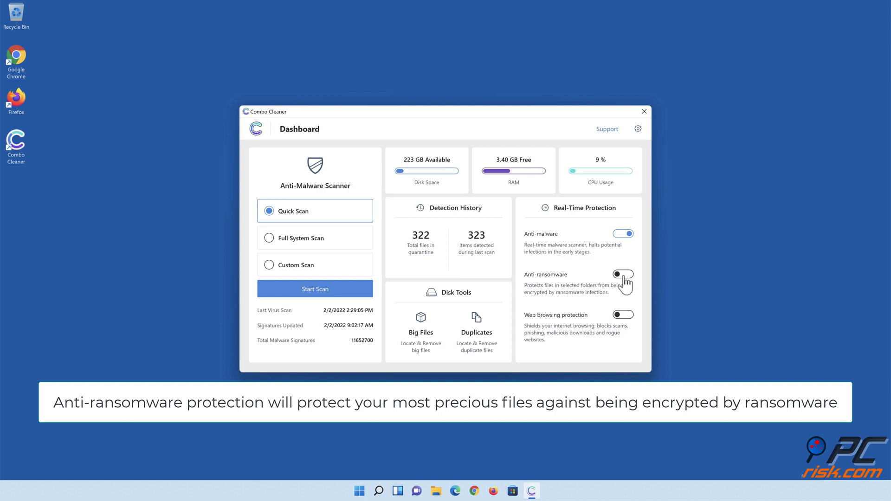
Enable Anti-ransomware and add Libraries > Documents as a protected folder
click(623, 275)
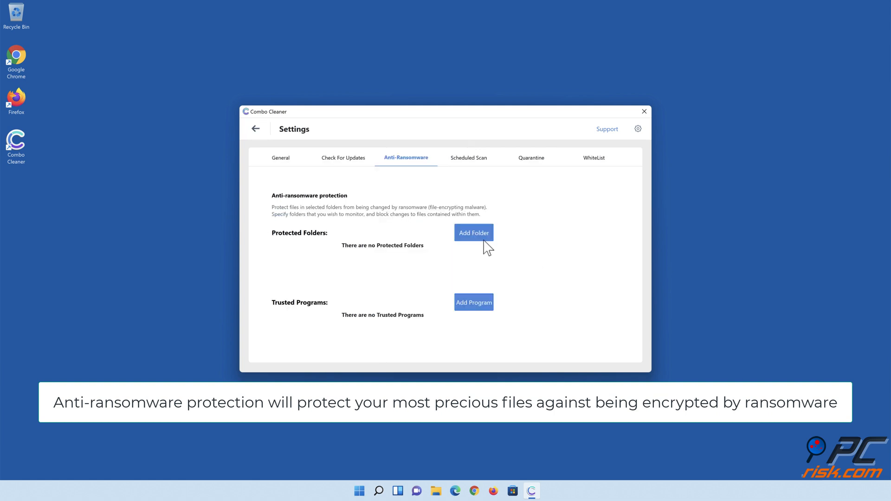
click(473, 232)
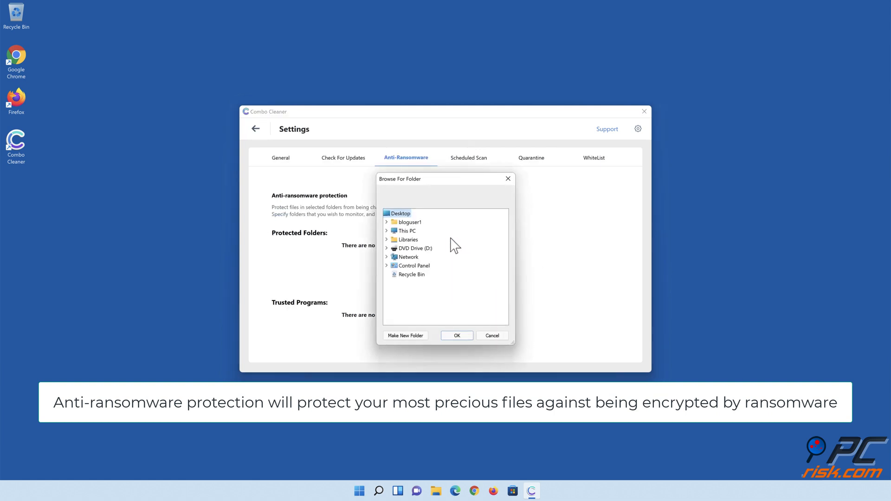
click(386, 240)
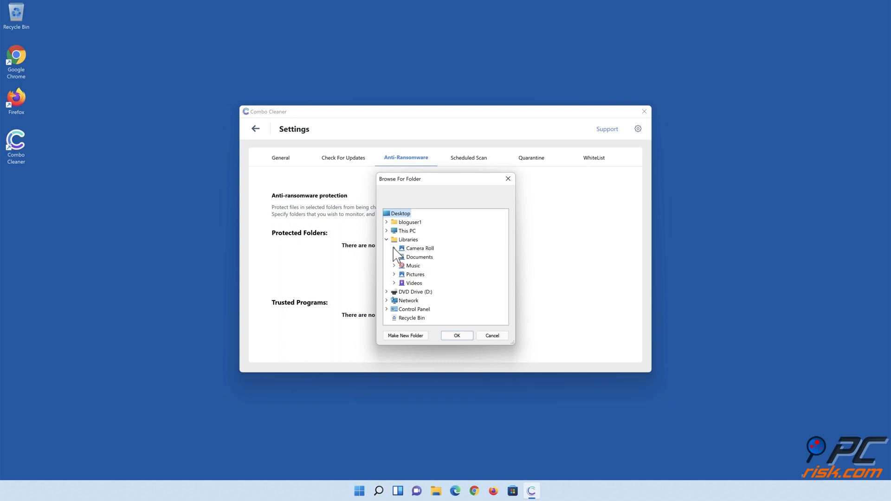
click(419, 256)
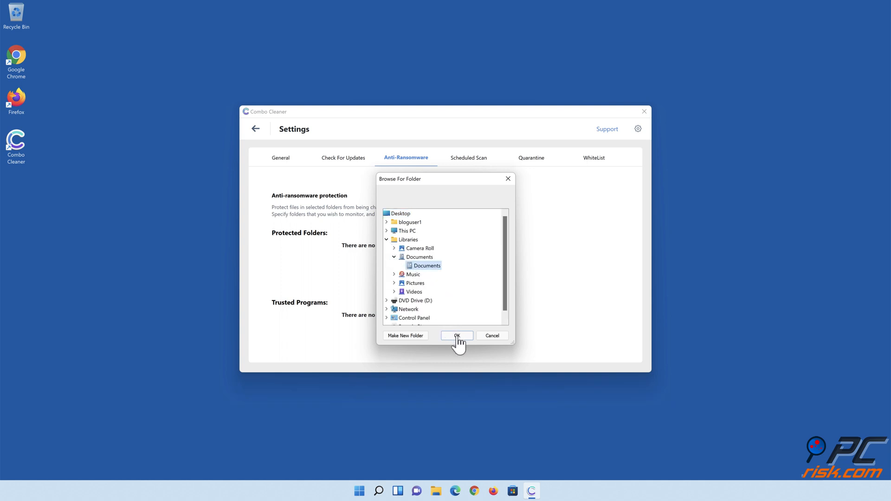
click(457, 335)
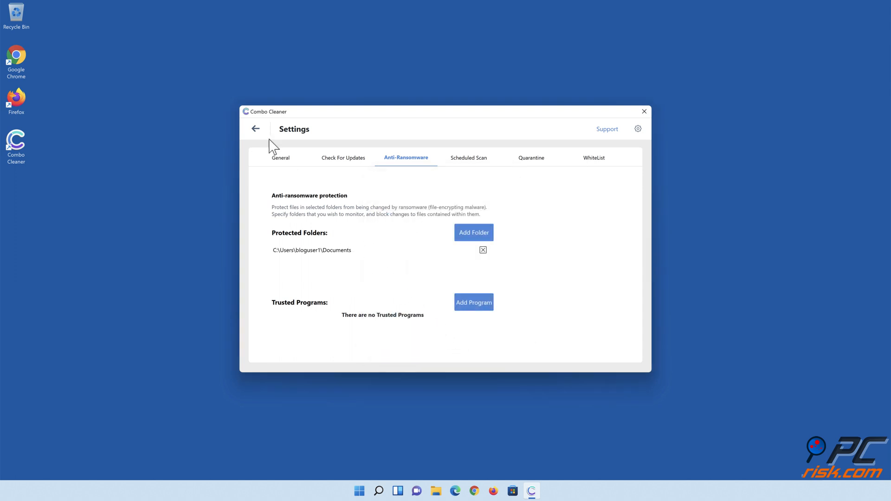
click(256, 128)
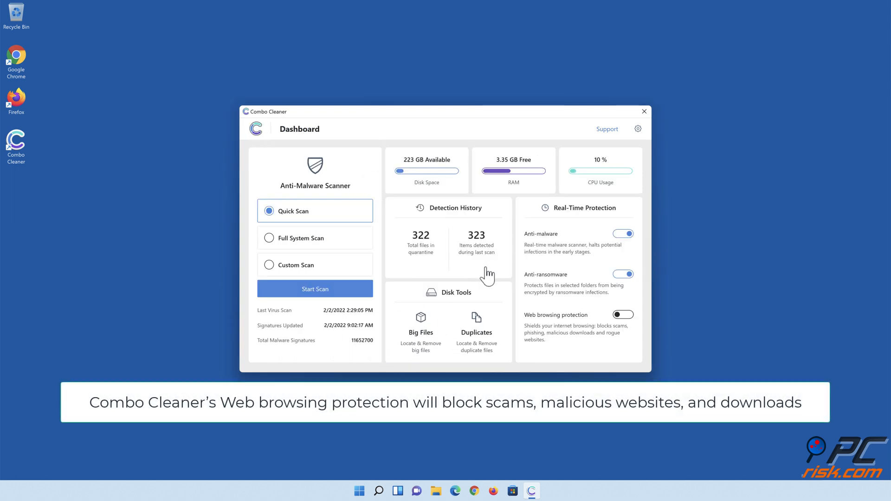